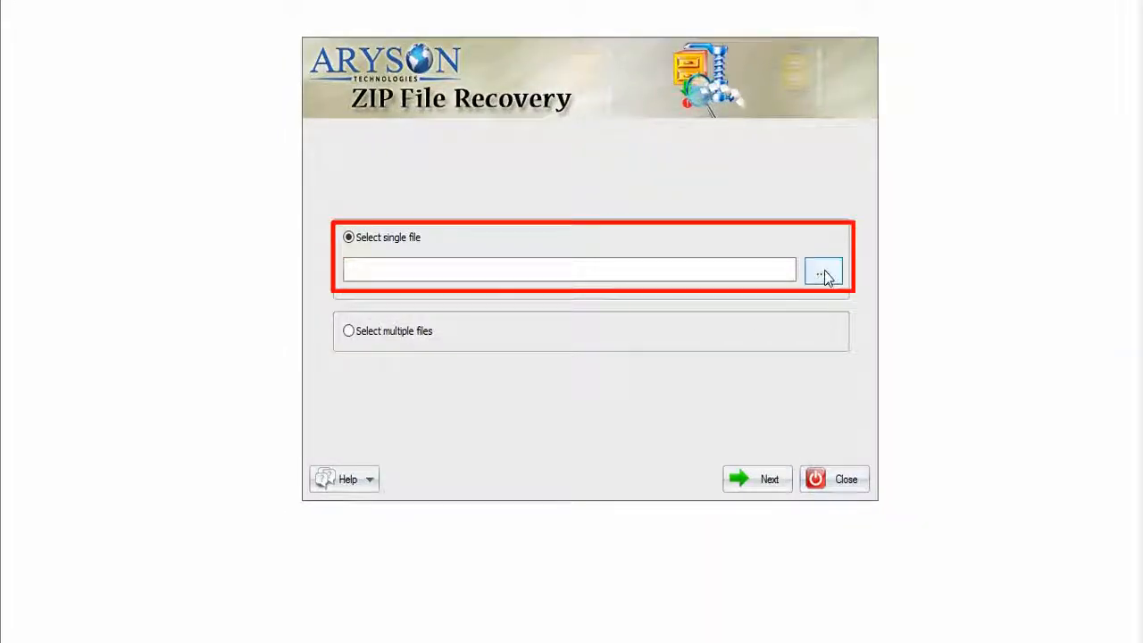
Step: Select Testing (1).zip from E:\Testing File as the single archive to repair
left_click(822, 271)
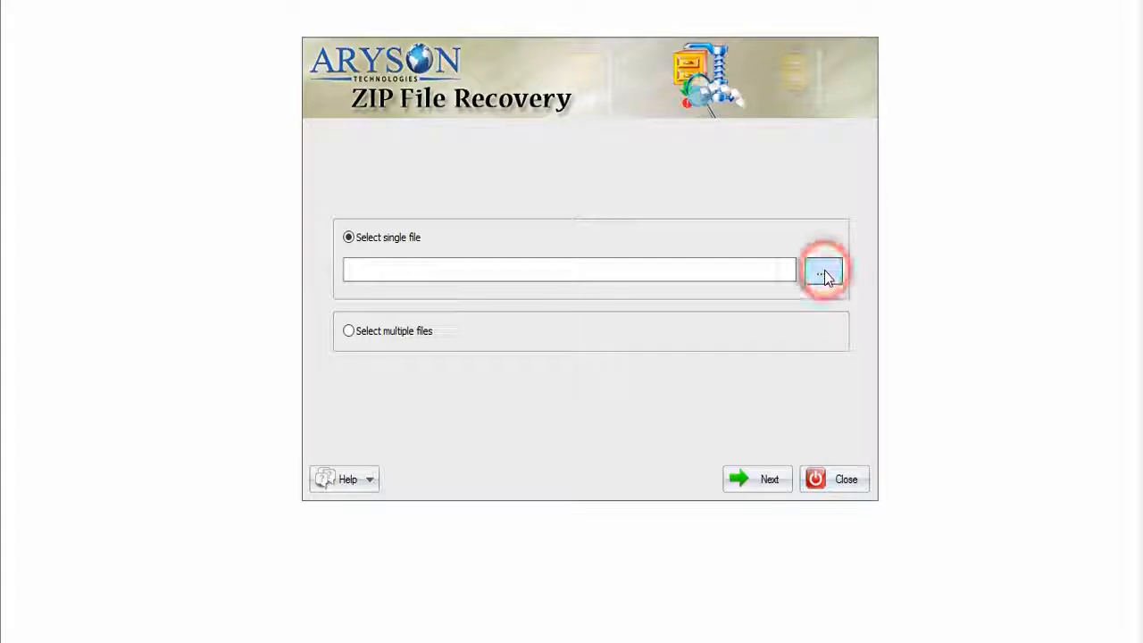
left_click(822, 270)
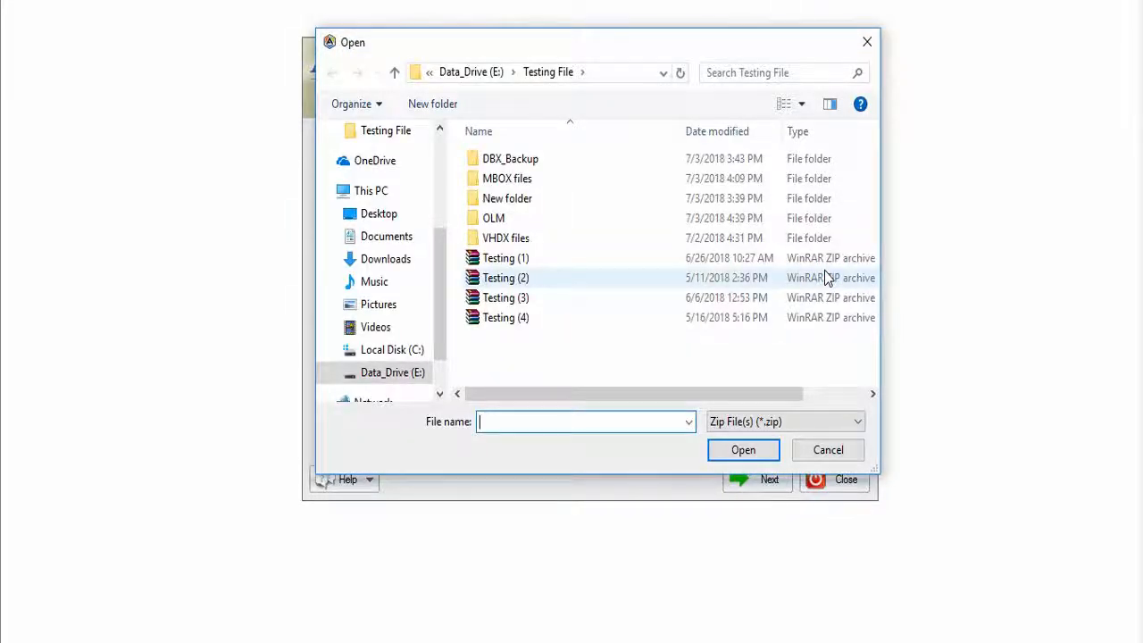
left_click(505, 258)
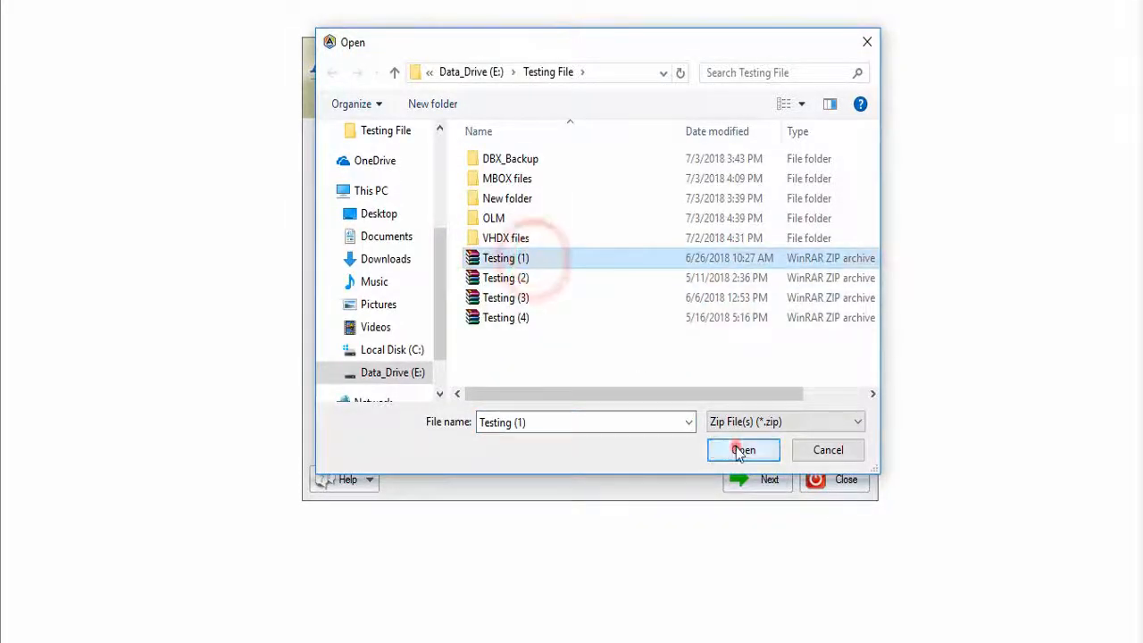
left_click(742, 449)
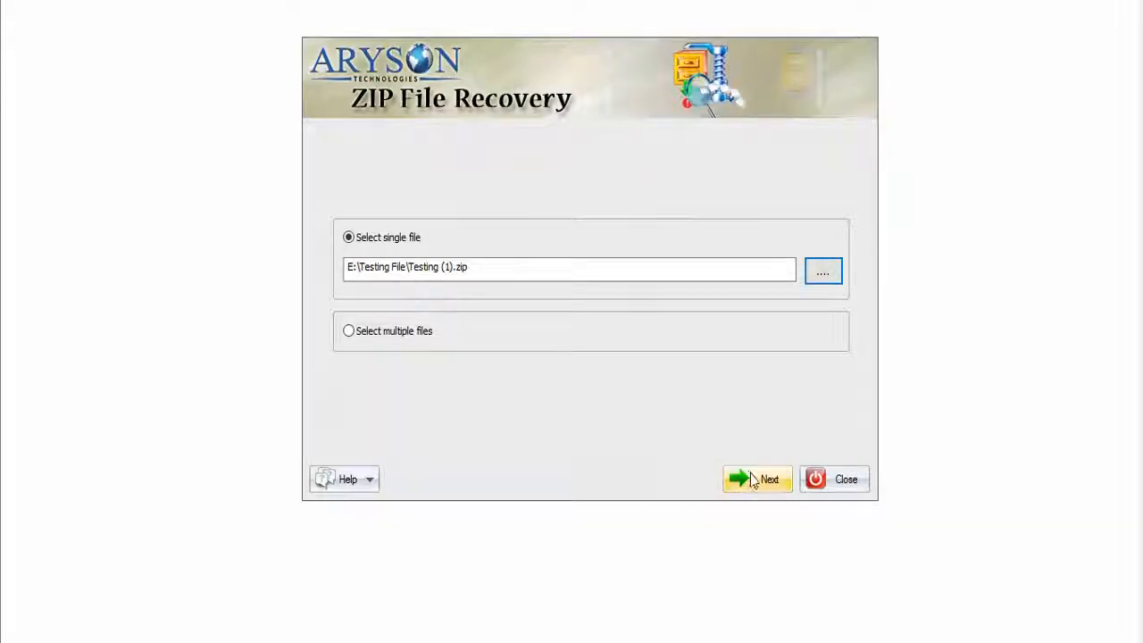
left_click(756, 478)
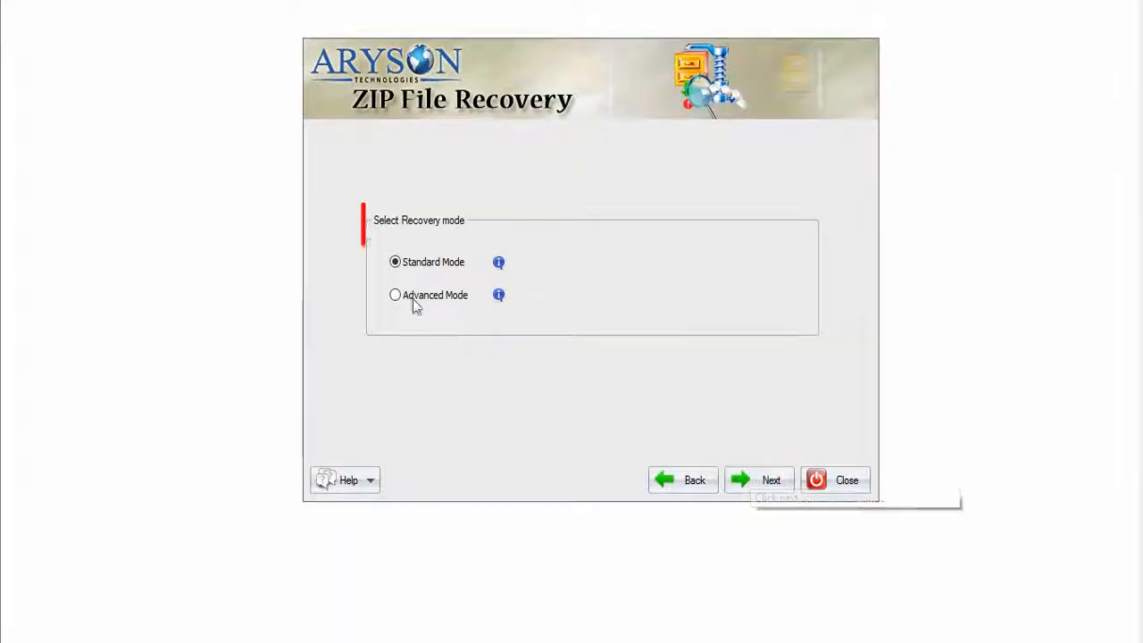
Step: Scan Testing (1).zip in Advanced Mode, review the four recovered files, and proceed
left_click(395, 295)
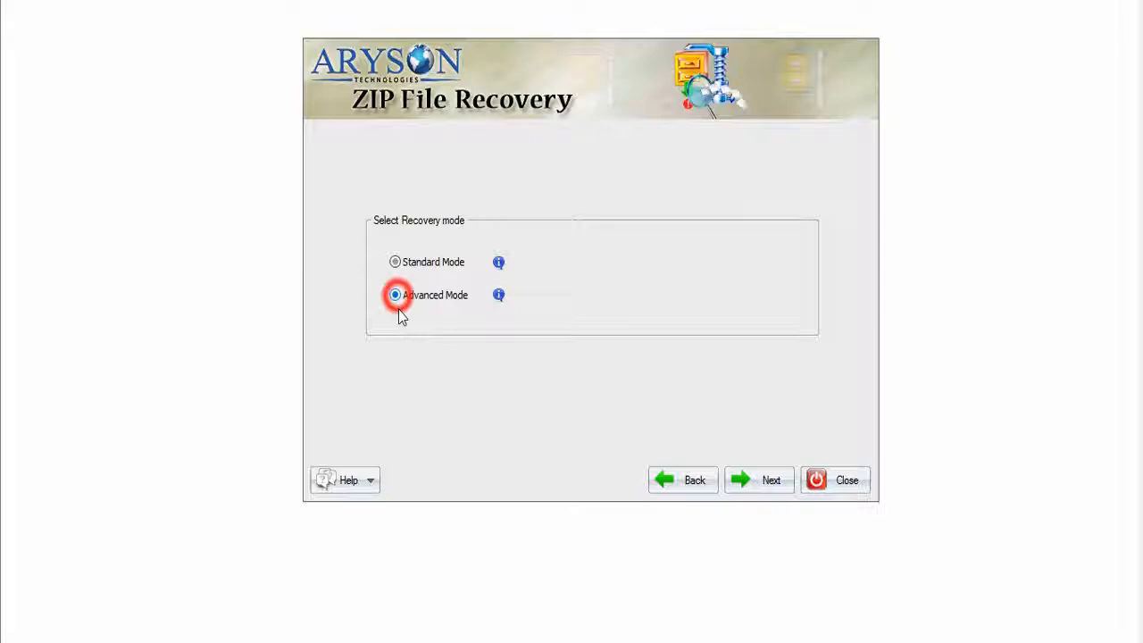
left_click(770, 480)
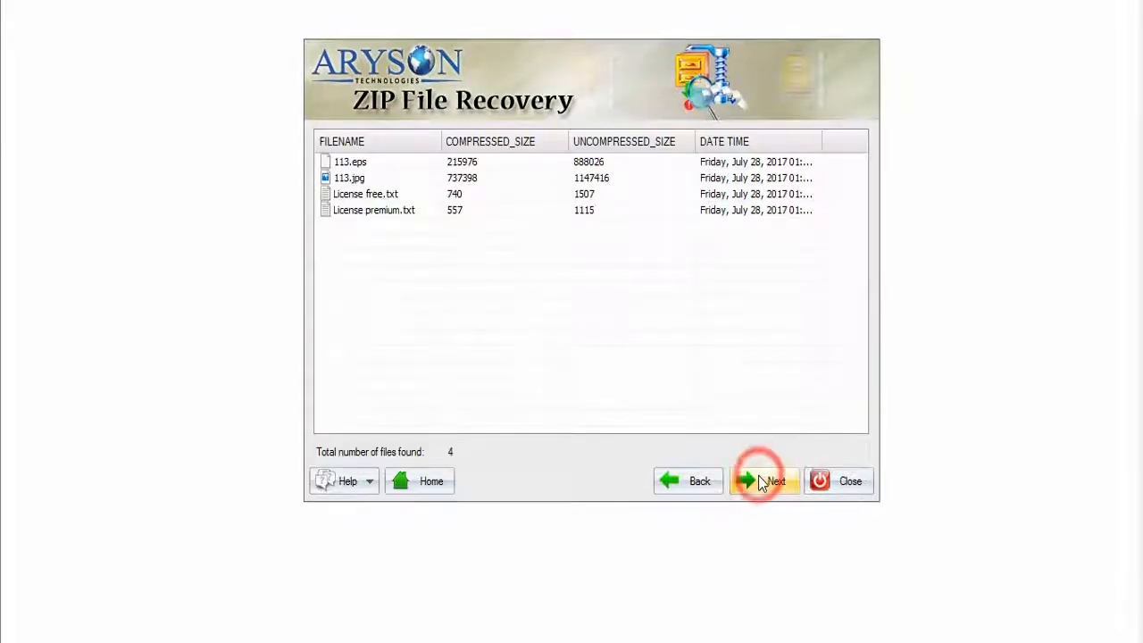
mouse_move(764, 481)
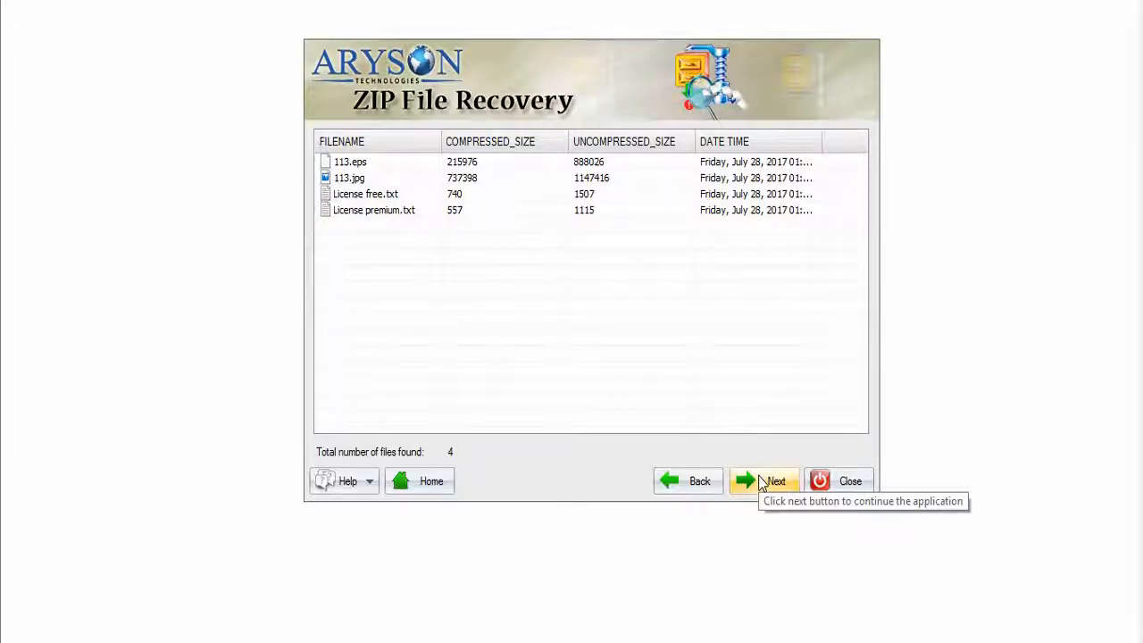
left_click(766, 480)
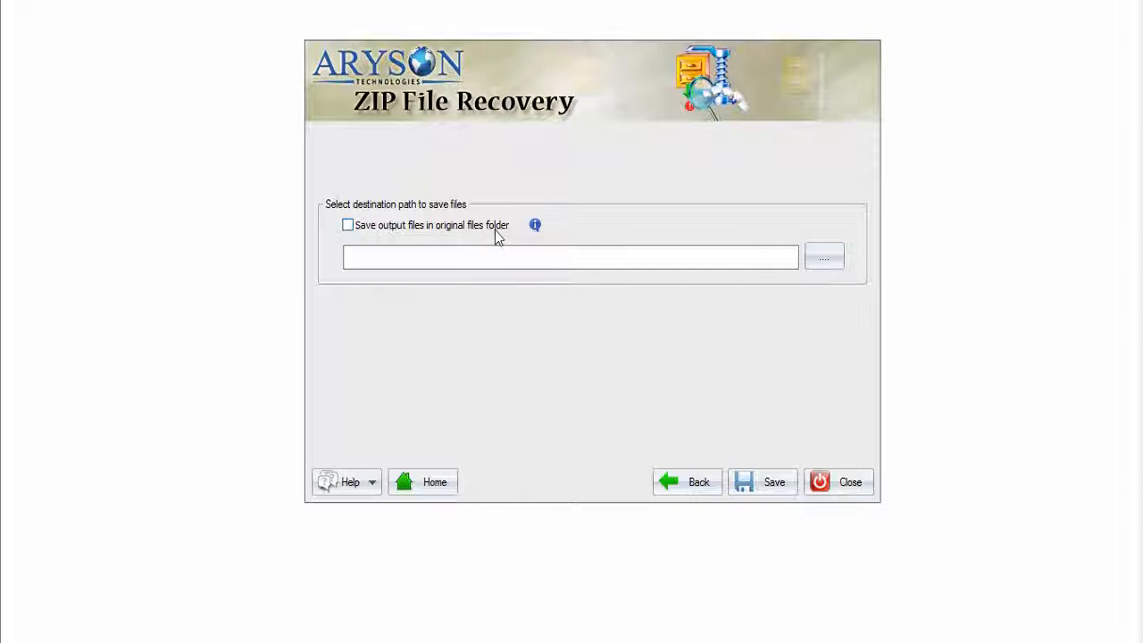
Step: Turn off saving to the original folder and target a new Desktop folder, New folder
left_click(347, 224)
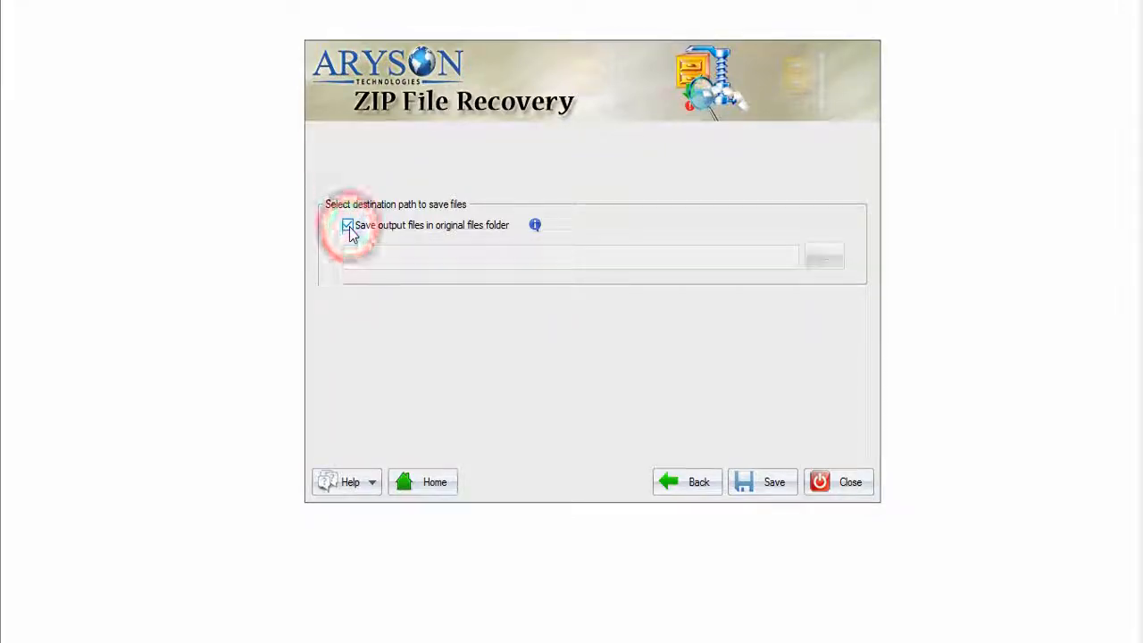
left_click(347, 225)
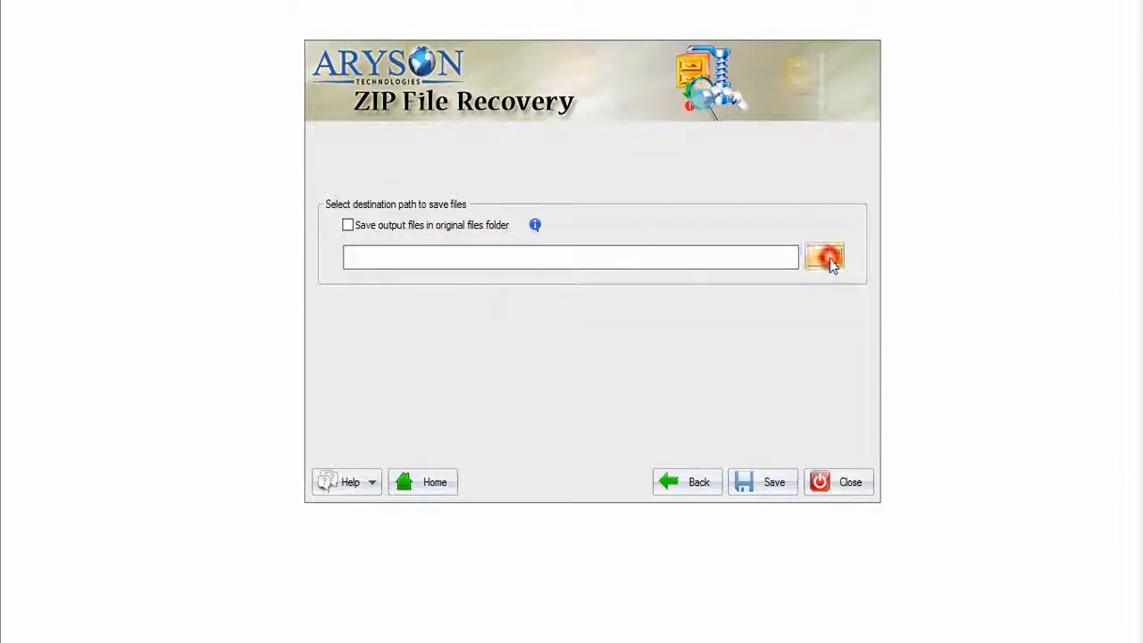
left_click(823, 257)
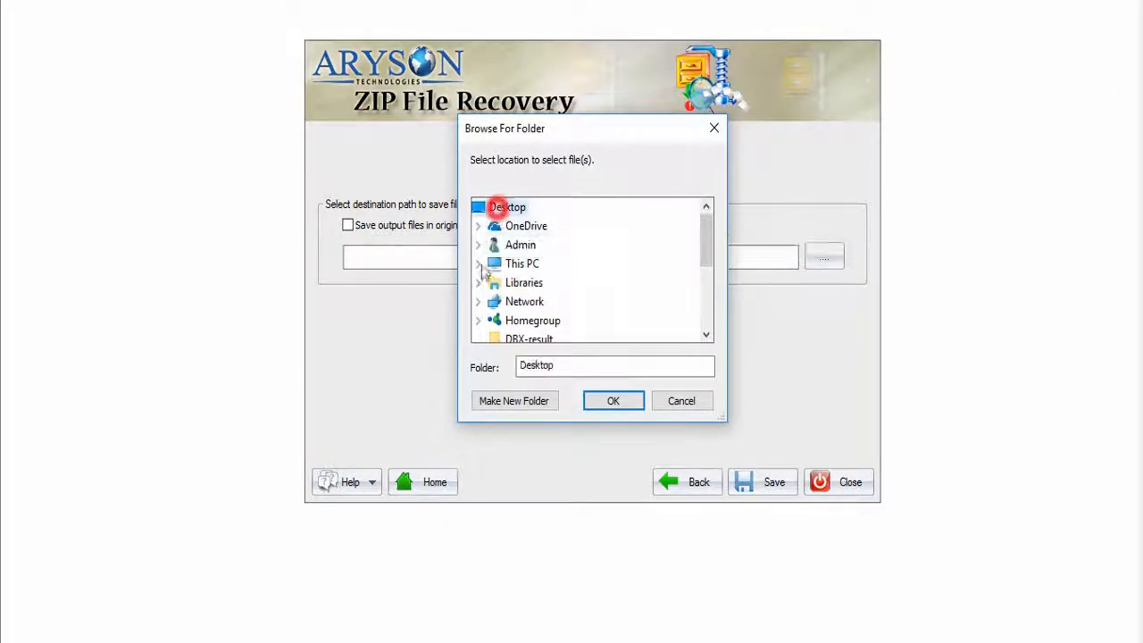
left_click(514, 400)
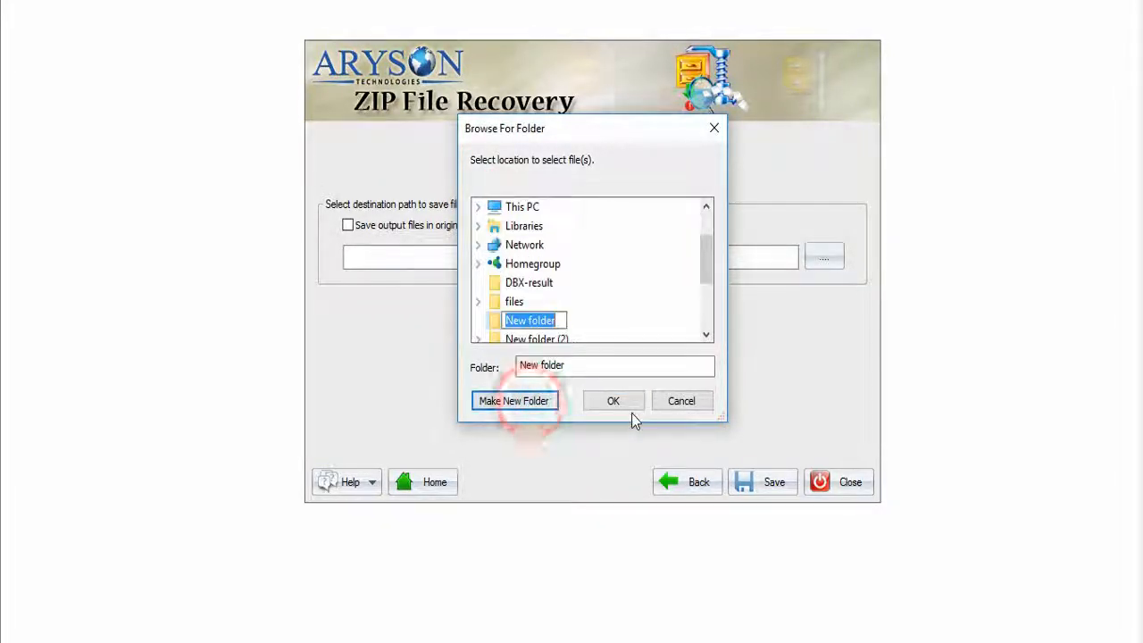
left_click(612, 400)
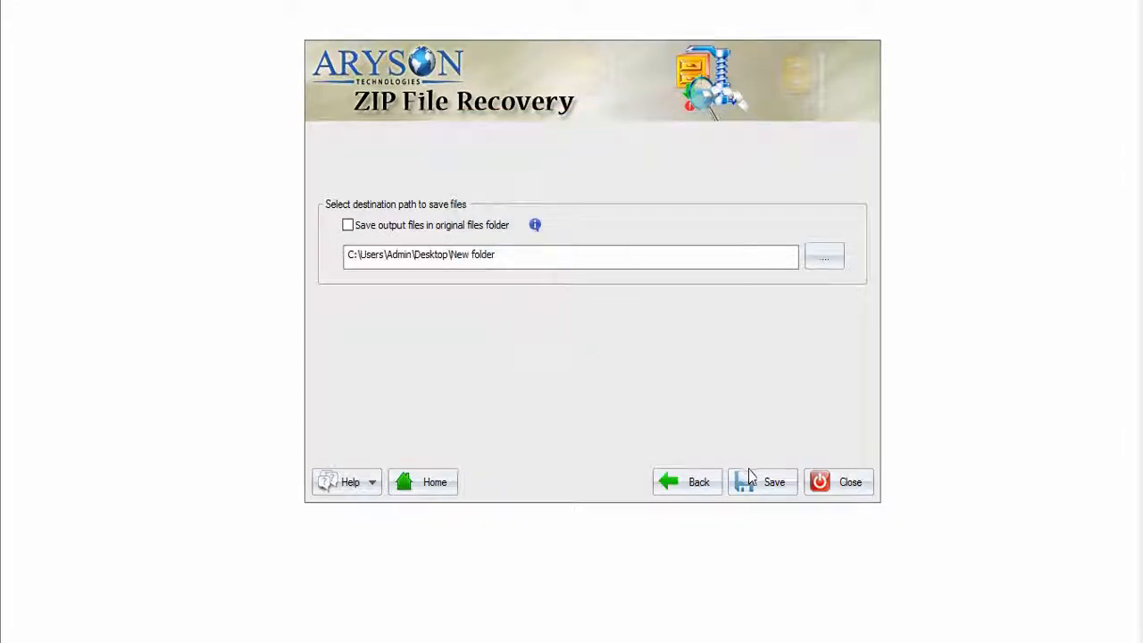
Step: Save recovered files to Desktop\New folder, dismiss the success message, and return home
left_click(762, 481)
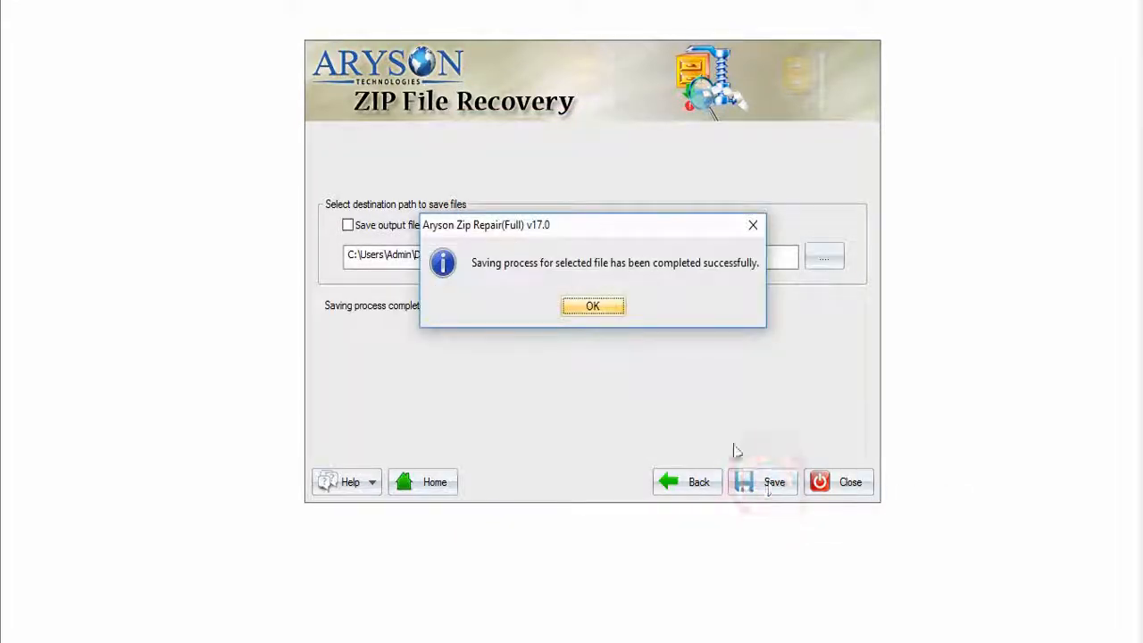
left_click(592, 305)
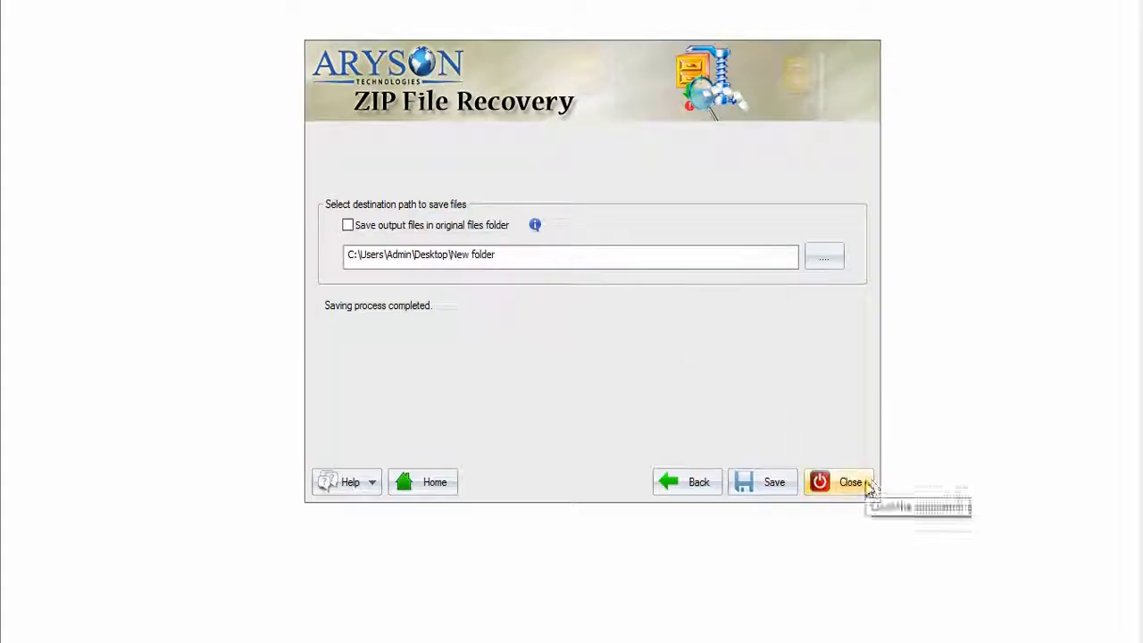
left_click(837, 481)
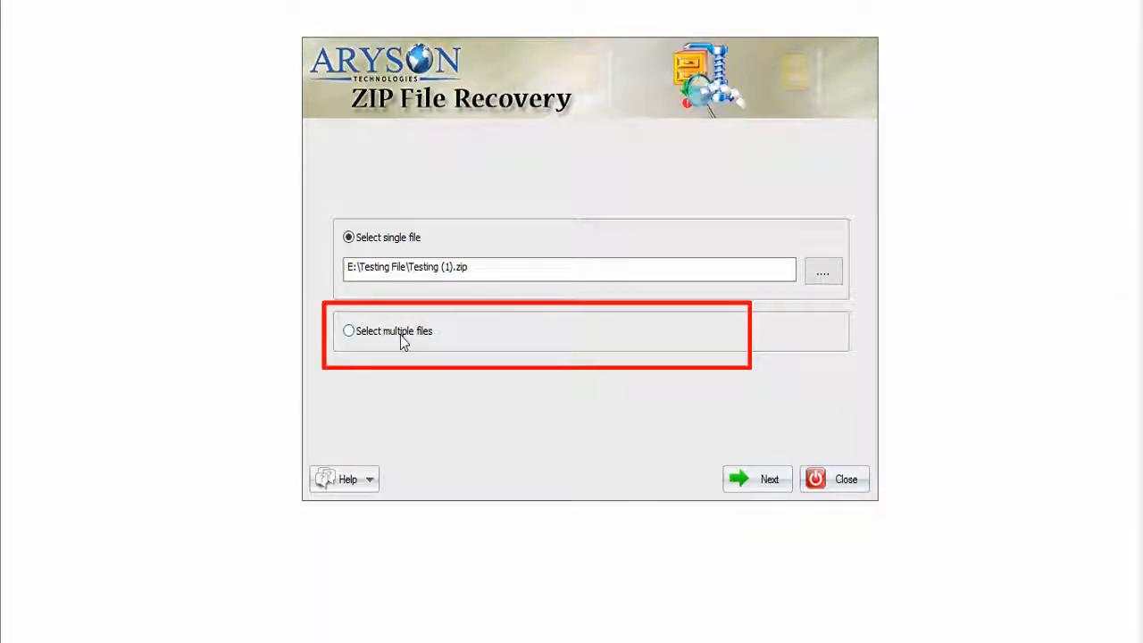
Step: Choose multiple-file recovery with Advanced Mode to reach the empty batch list
left_click(348, 330)
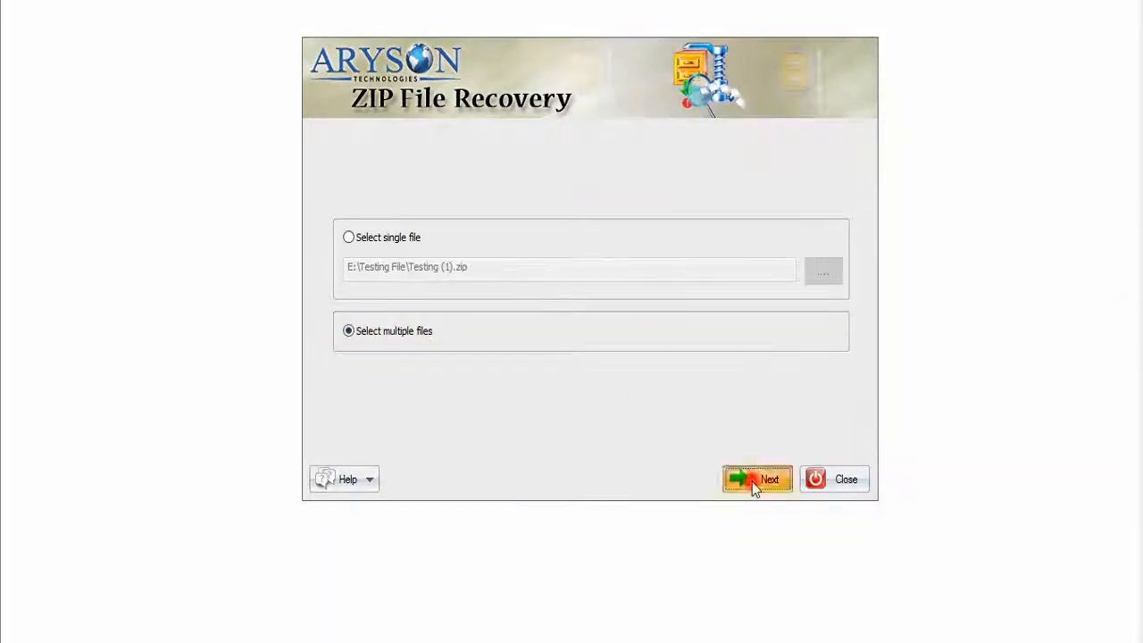
left_click(756, 479)
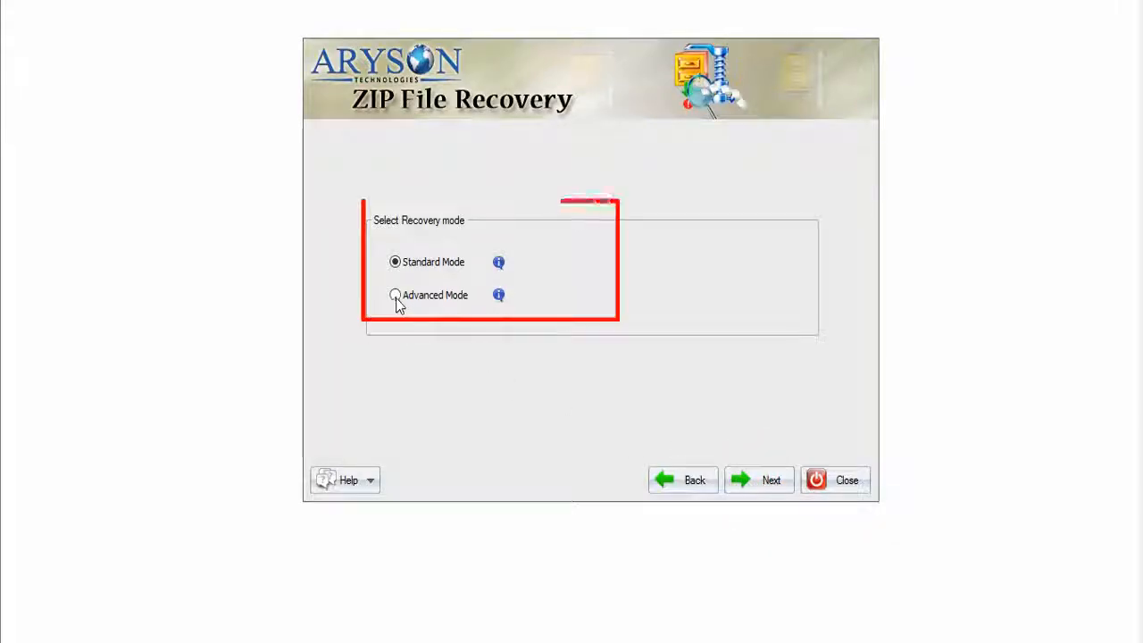
left_click(395, 295)
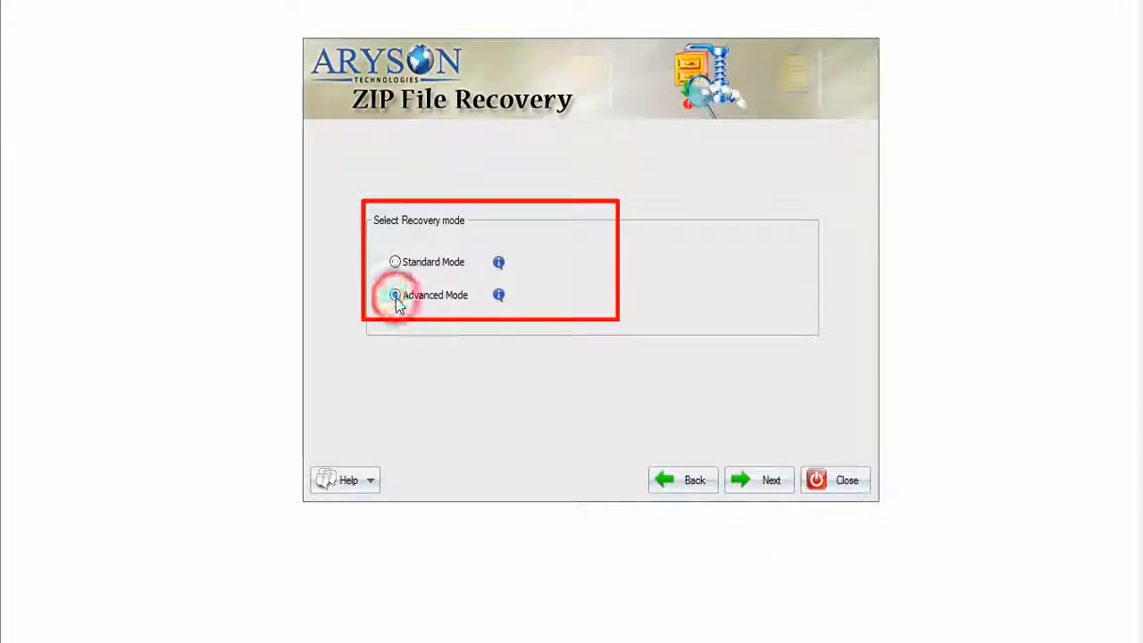
left_click(770, 480)
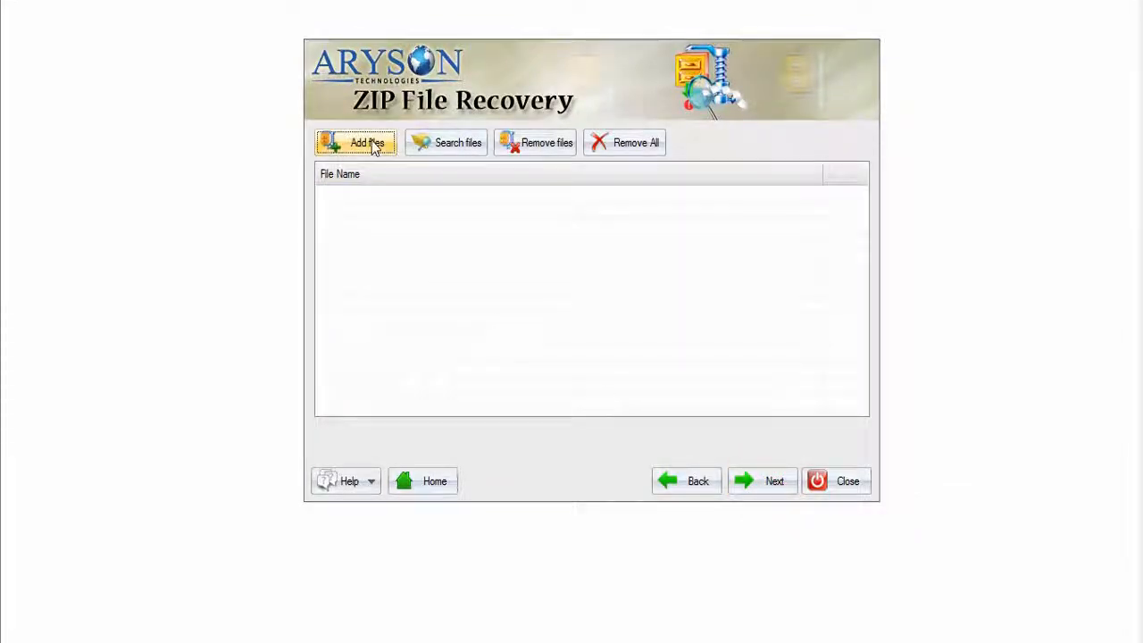
Step: Add Testing (1) through Testing (4).zip to the batch list and proceed
left_click(366, 143)
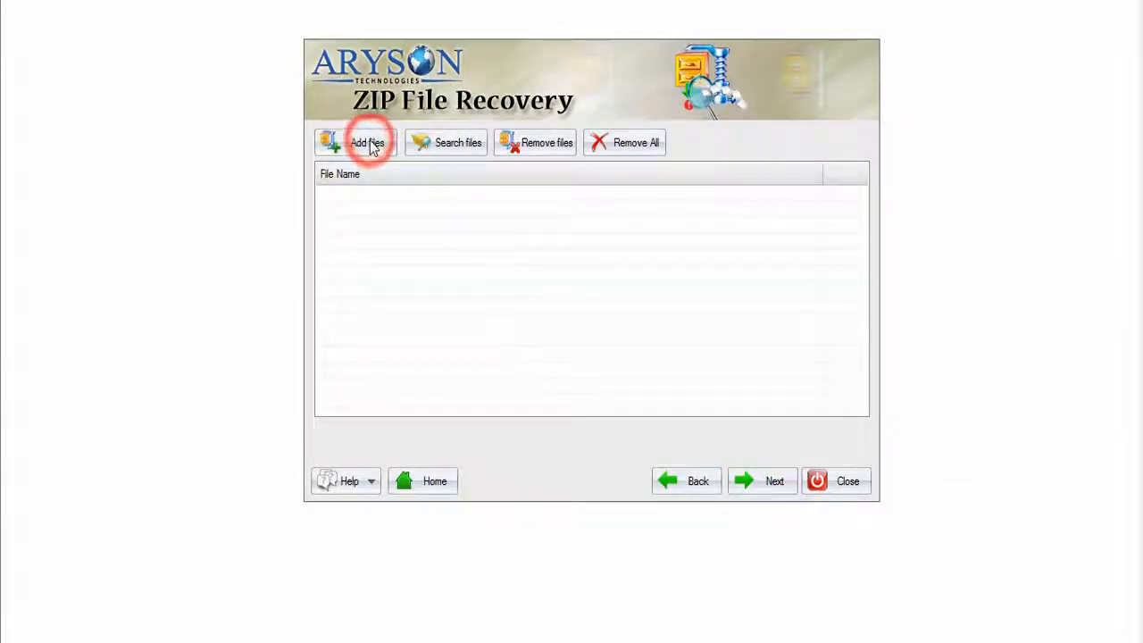
left_click(366, 143)
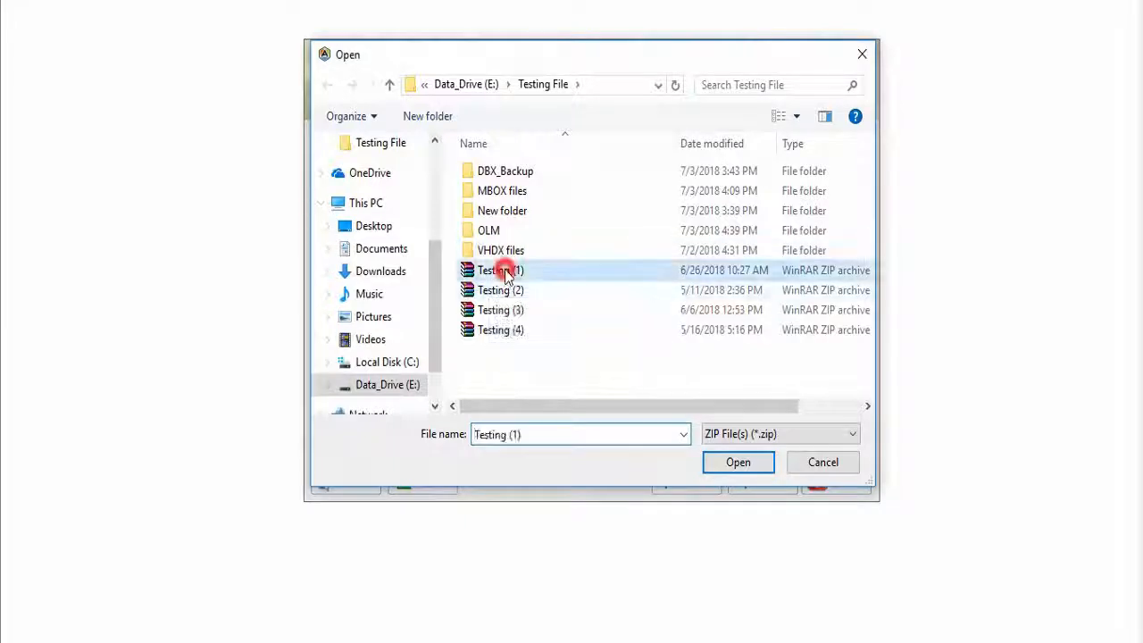
left_click(500, 330)
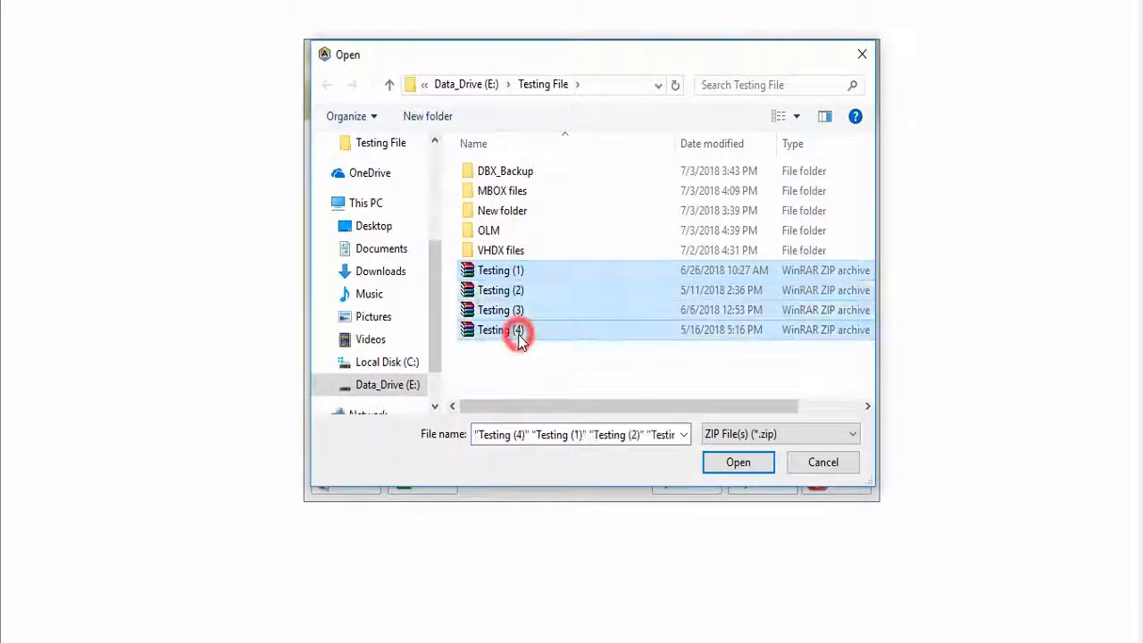
left_click(738, 461)
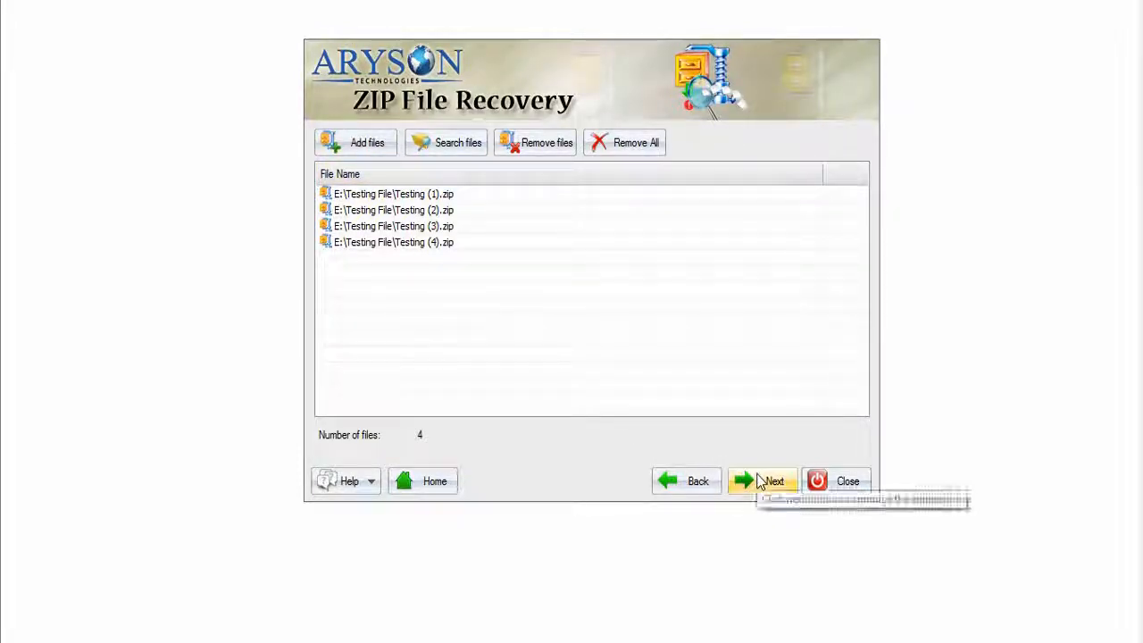
left_click(763, 480)
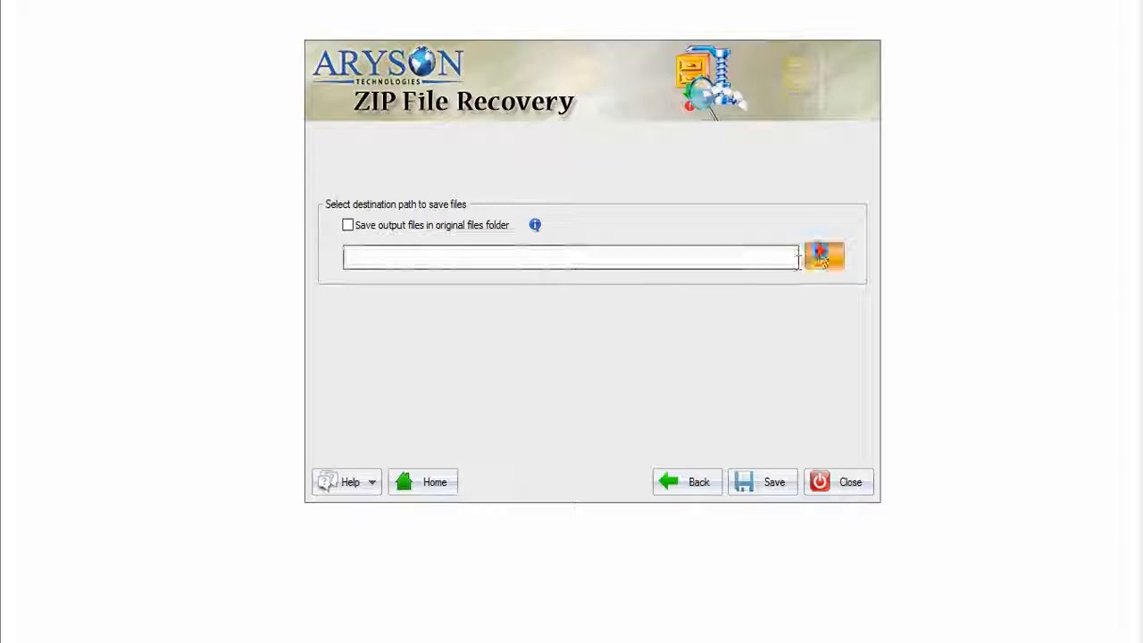
Step: Save all four archives into a new Desktop folder, New folder (3), and dismiss the notice
left_click(823, 256)
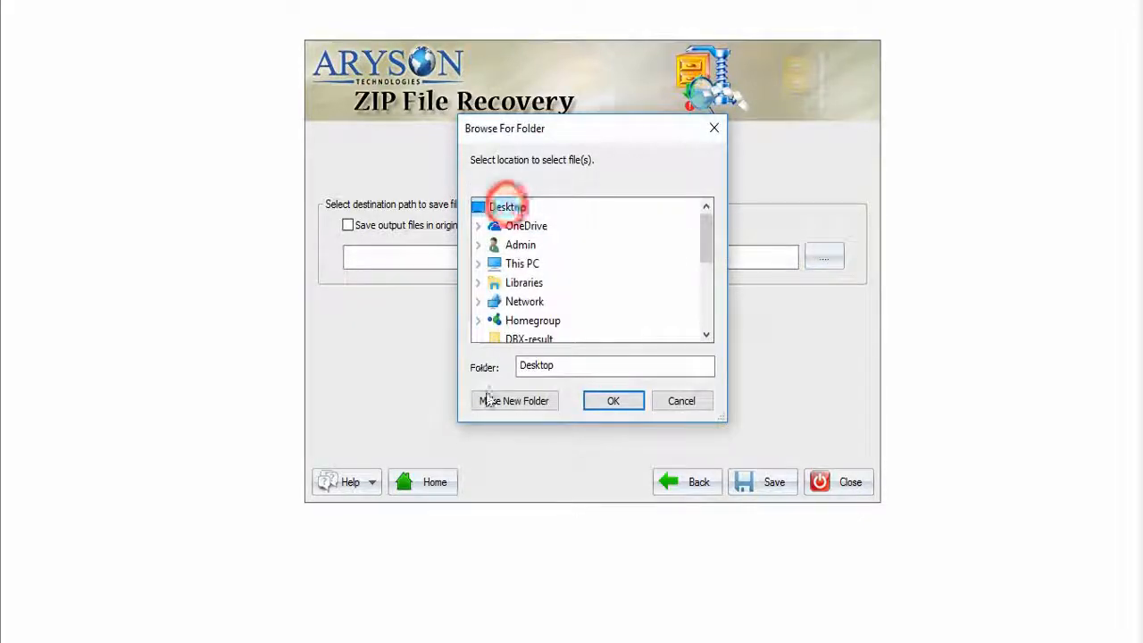
left_click(513, 400)
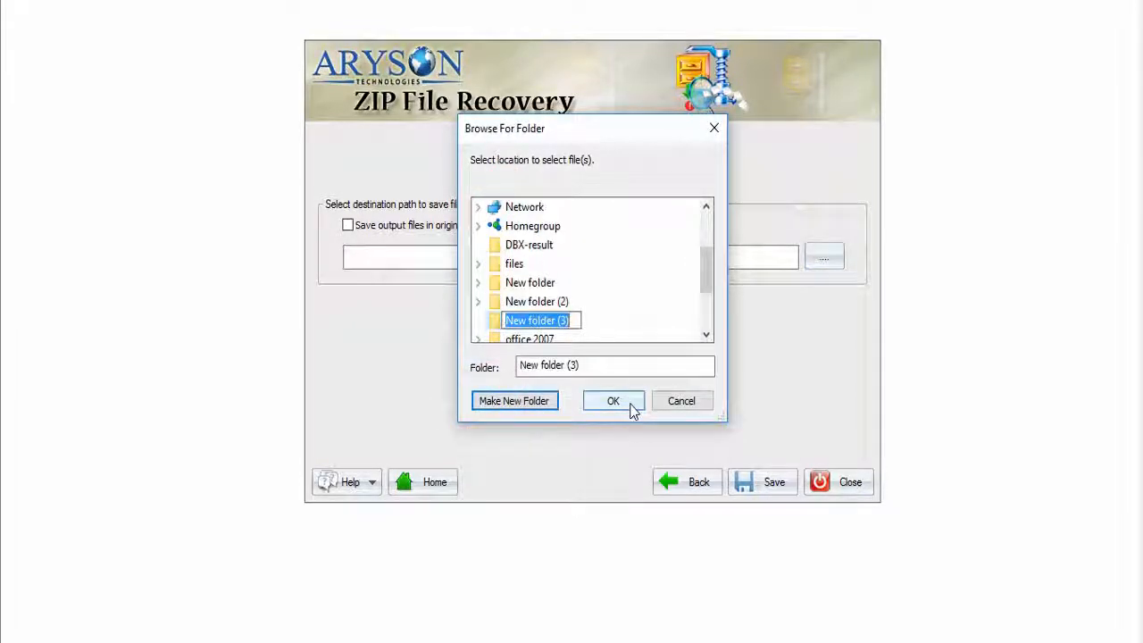
left_click(612, 400)
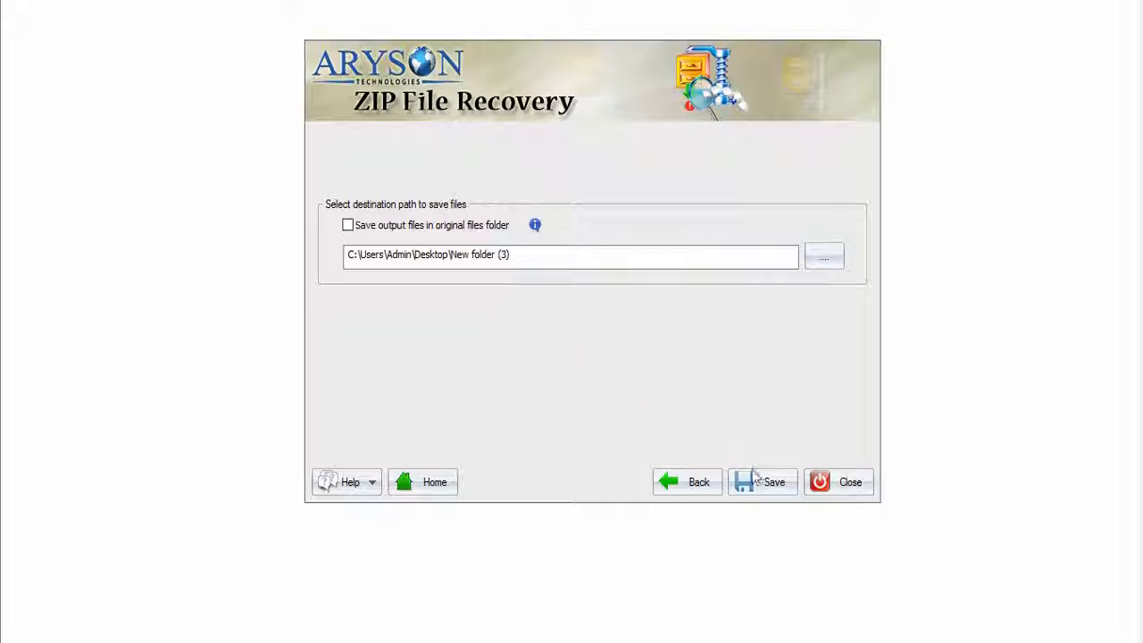
left_click(761, 481)
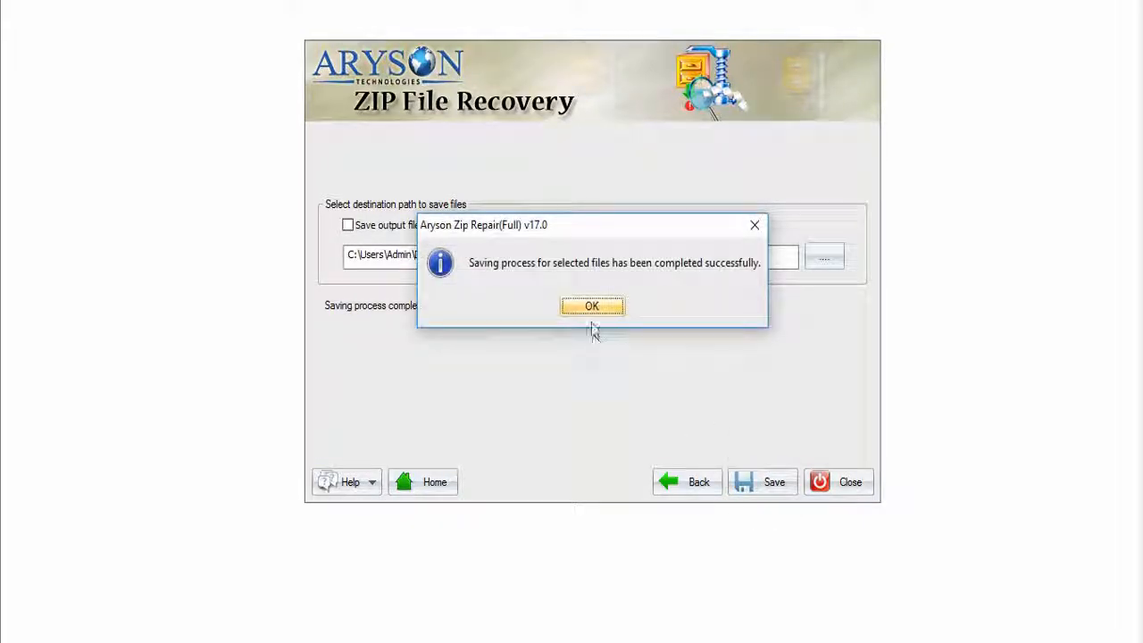
left_click(591, 306)
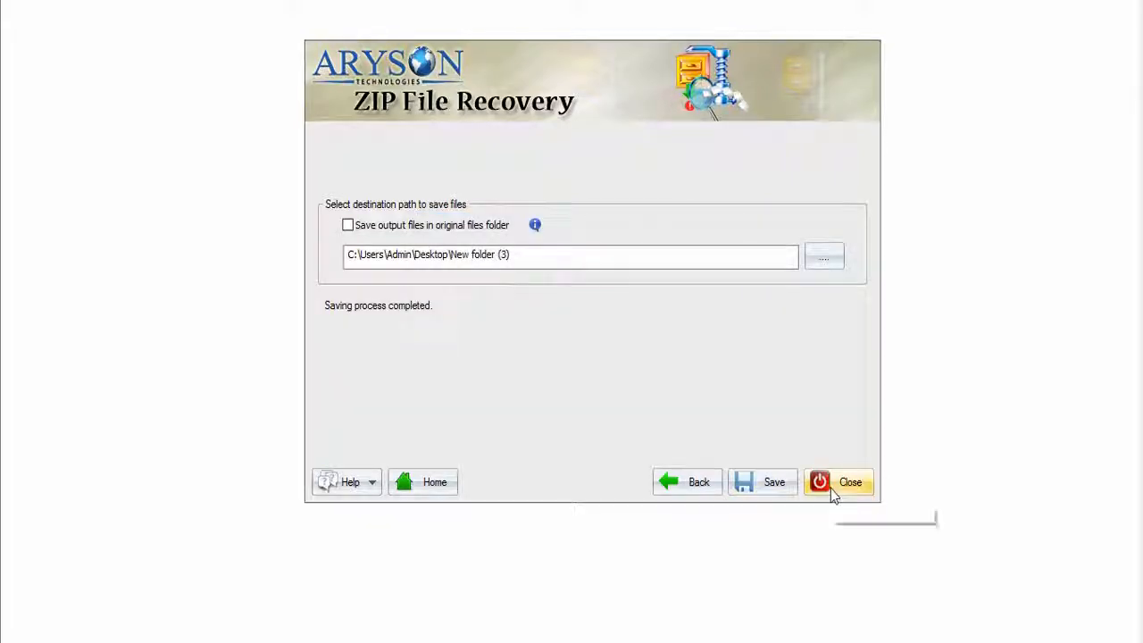